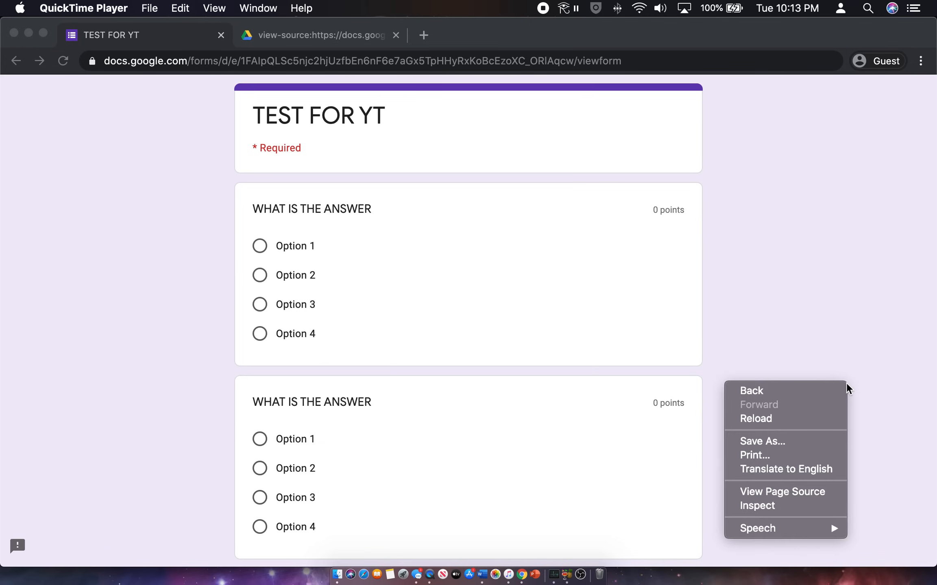
mouse_move(374, 74)
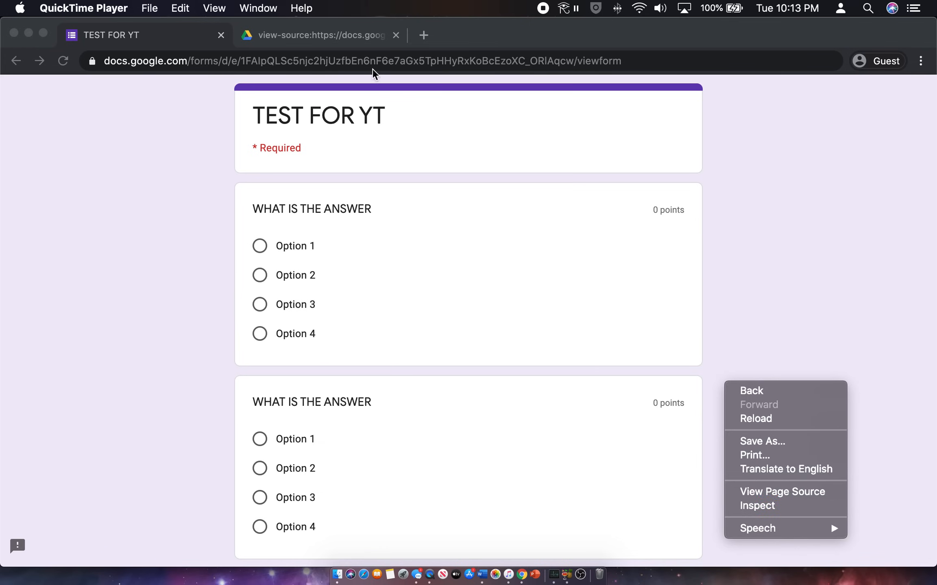
Dismiss the page menu, review the quiz form, and switch to its page source tab
left_click(782, 492)
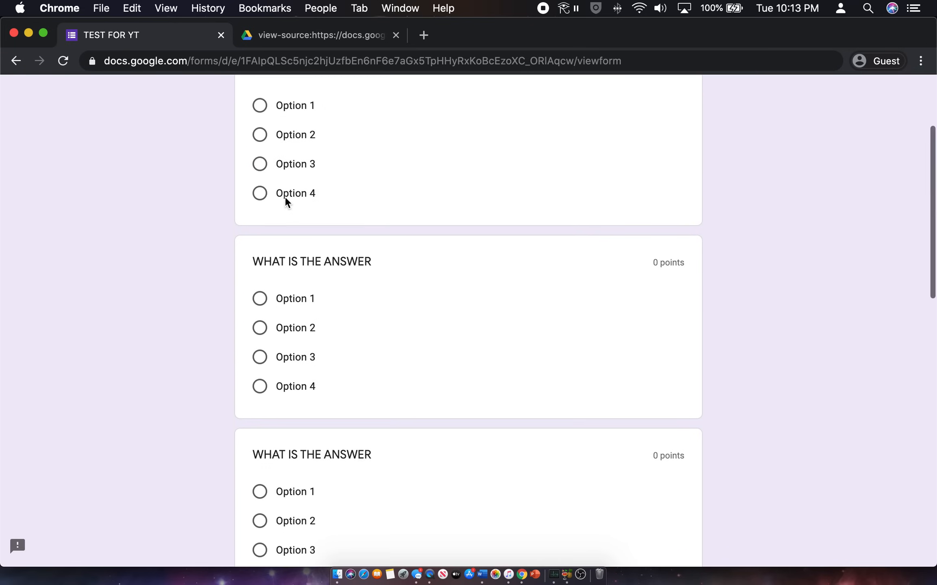
scroll("up", 3)
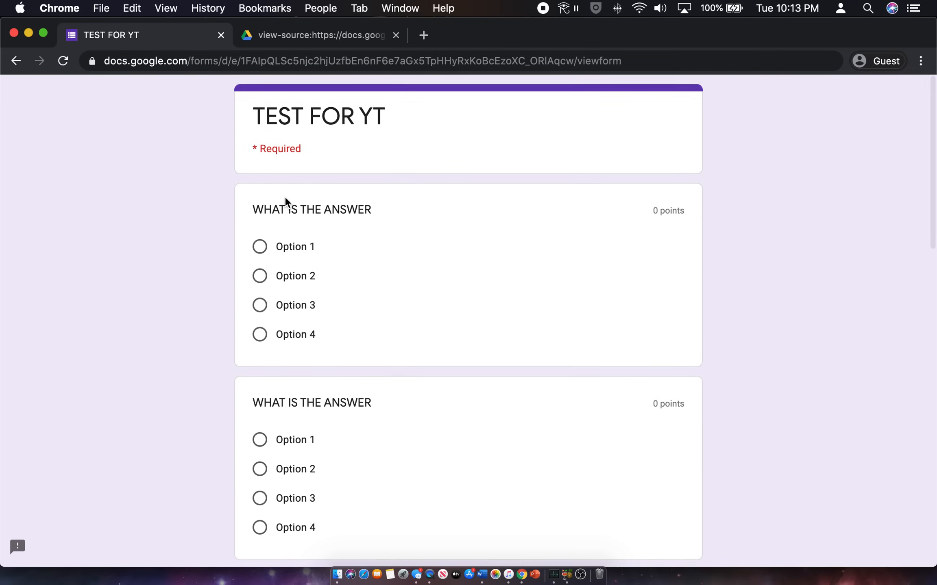
scroll("down", 3)
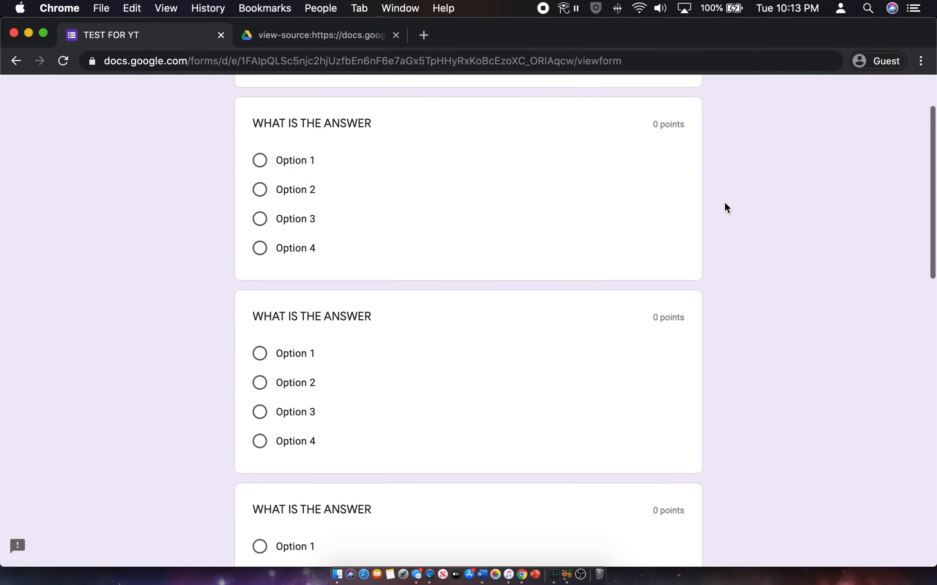
left_click(319, 35)
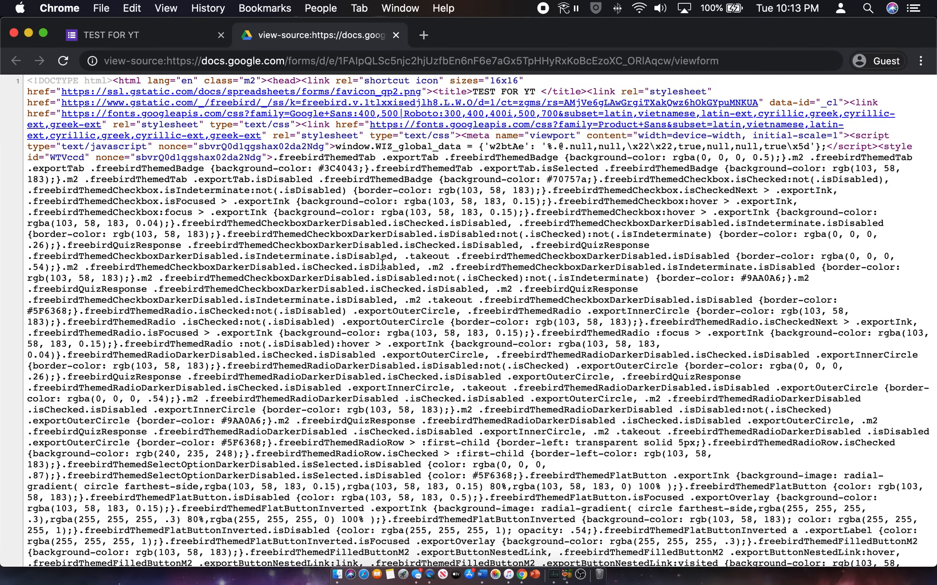
Locate FB_PUBLIC_LOAD_DATA_ in the source and identify Option 4 as the first question's answer
scroll("down", 3)
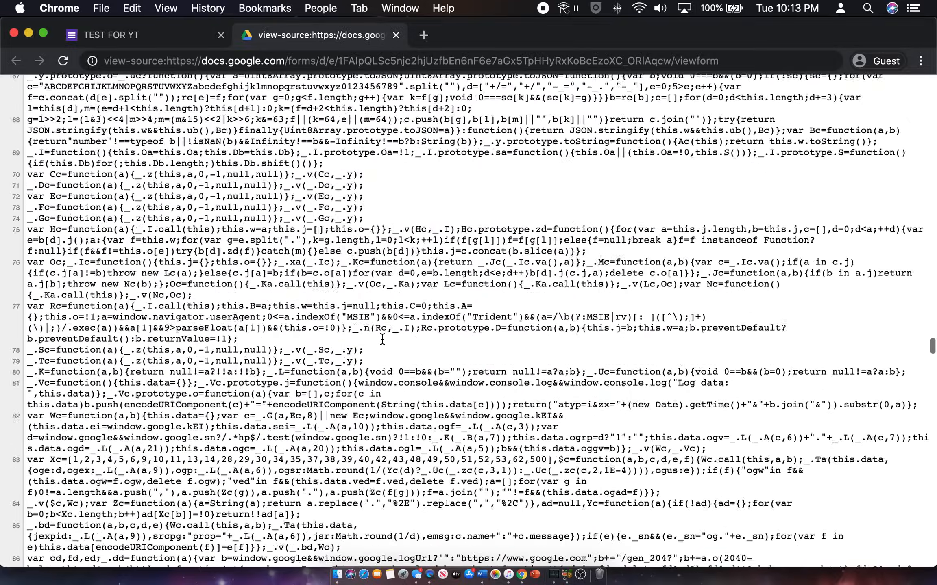
scroll("down", 3)
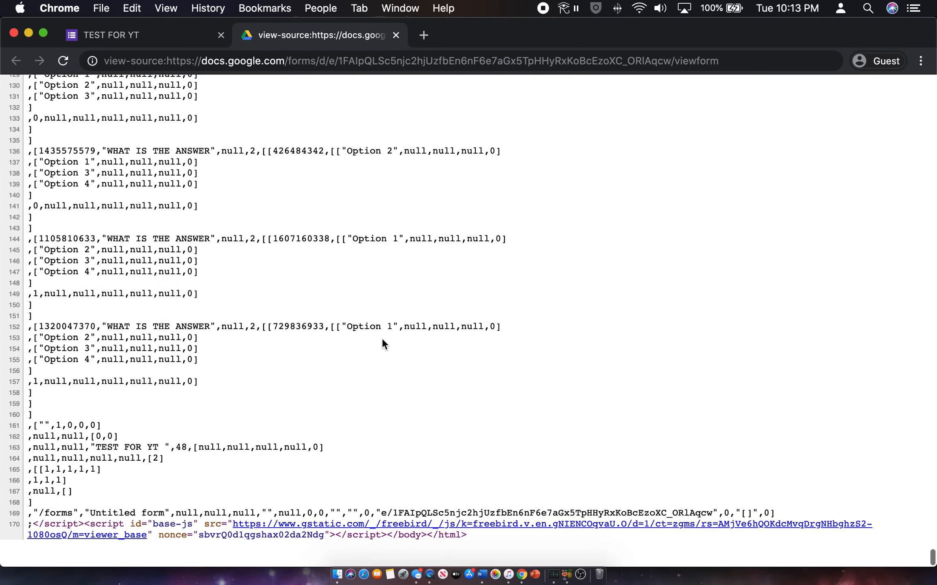
scroll("up", 3)
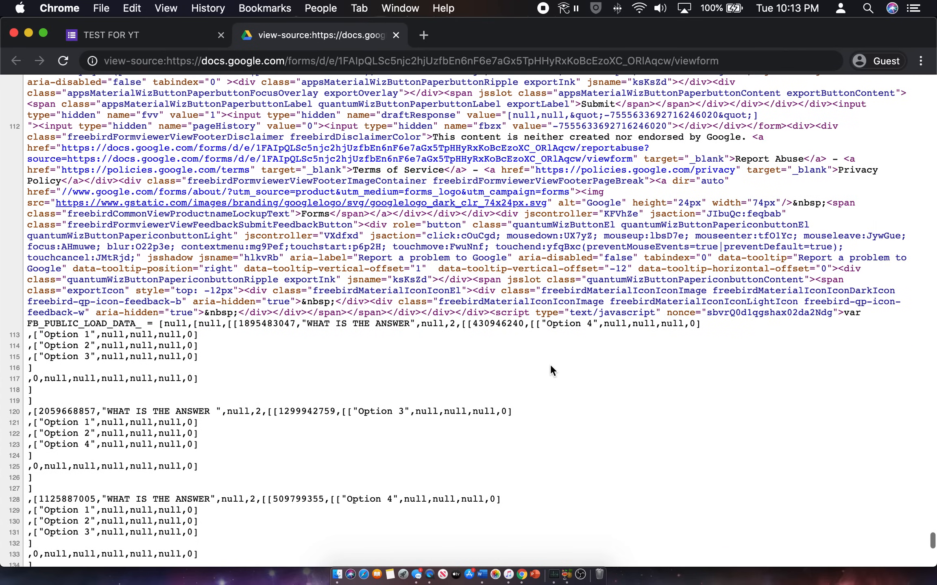
double_click(560, 323)
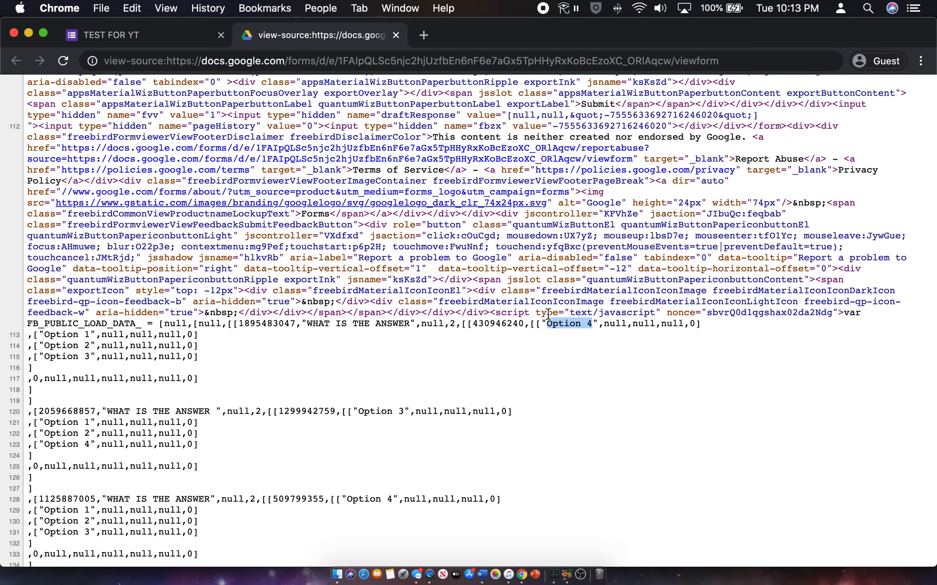
mouse_move(272, 320)
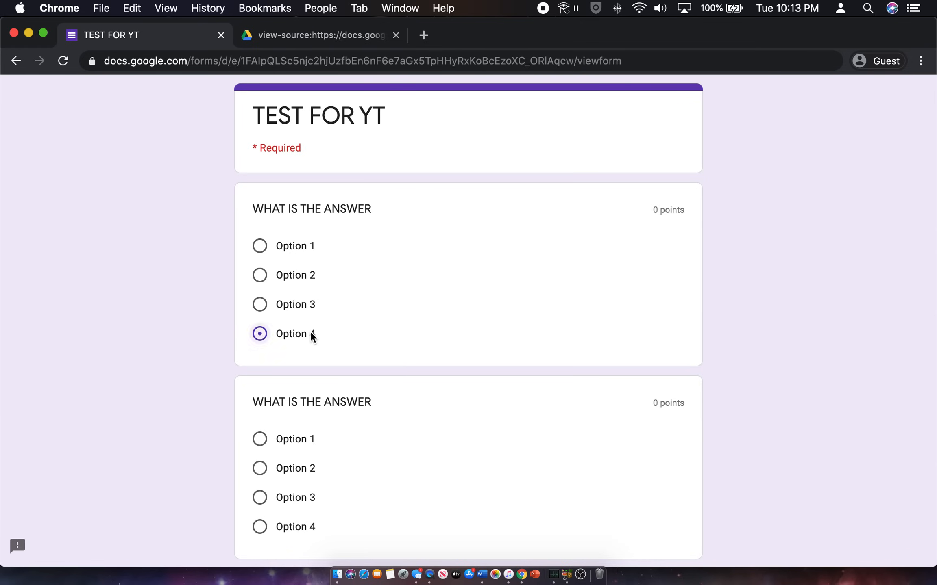
Look up questions 2 and 3 in the source and answer them with Option 3 and Option 4
scroll("down", 3)
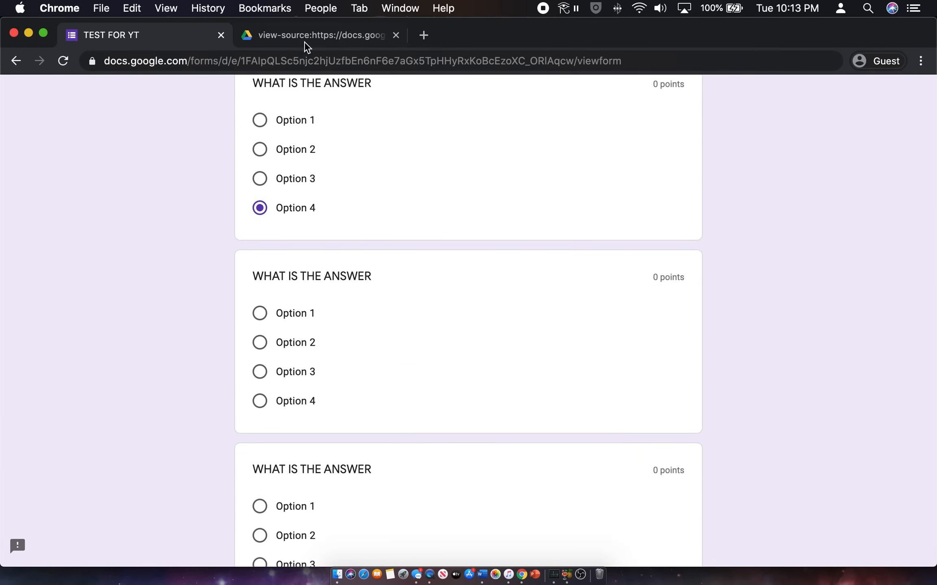
left_click(323, 35)
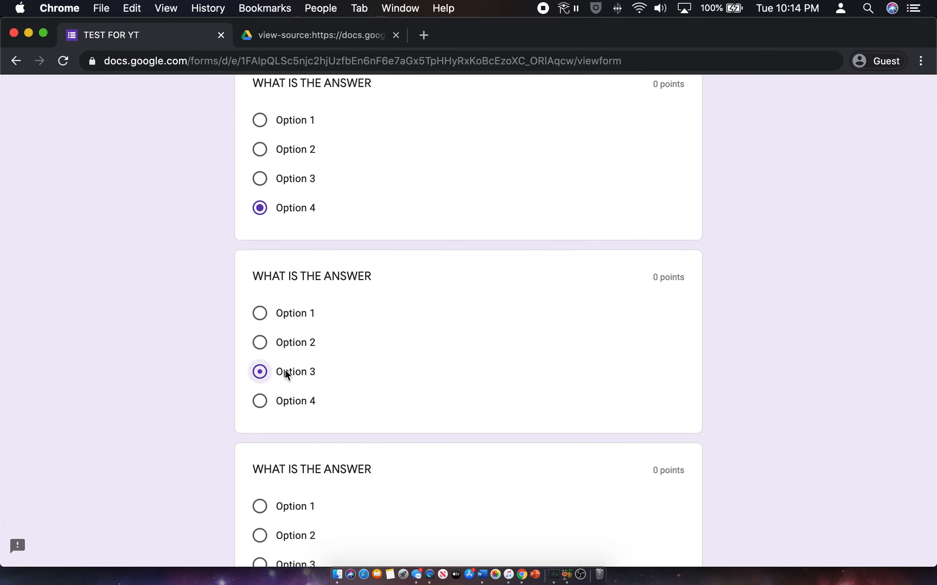
scroll("down", 3)
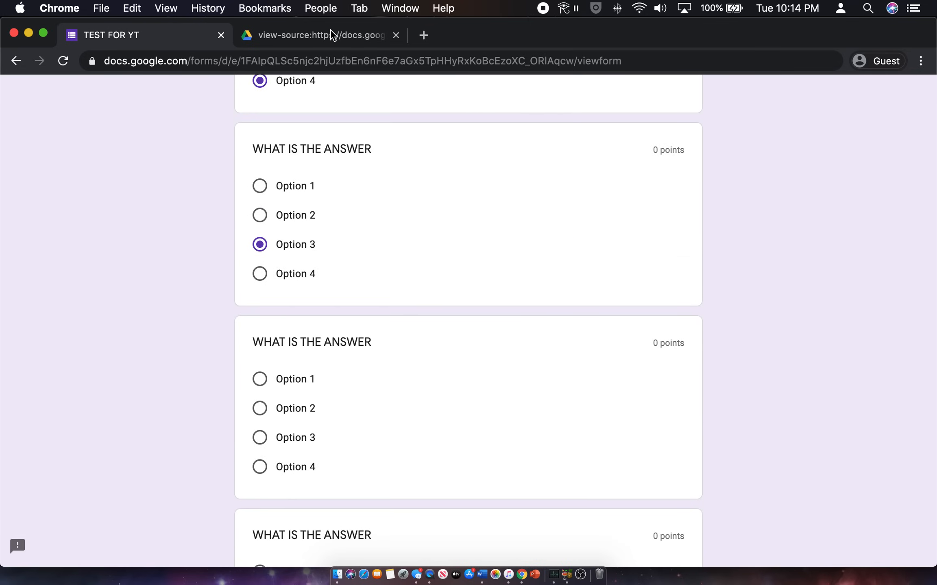
left_click(319, 35)
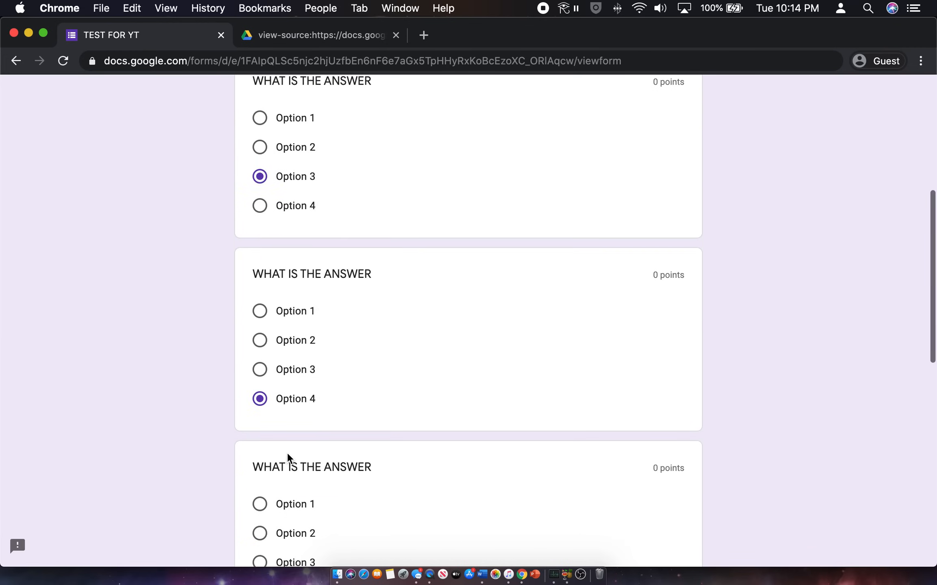
Check the remaining questions' answers, including the fifth, against the page source
left_click(321, 35)
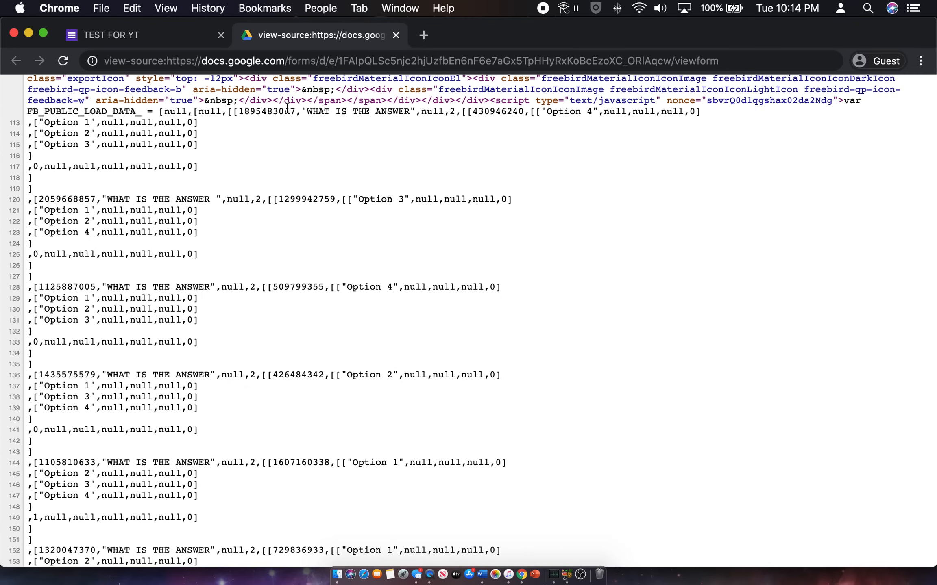
mouse_move(167, 35)
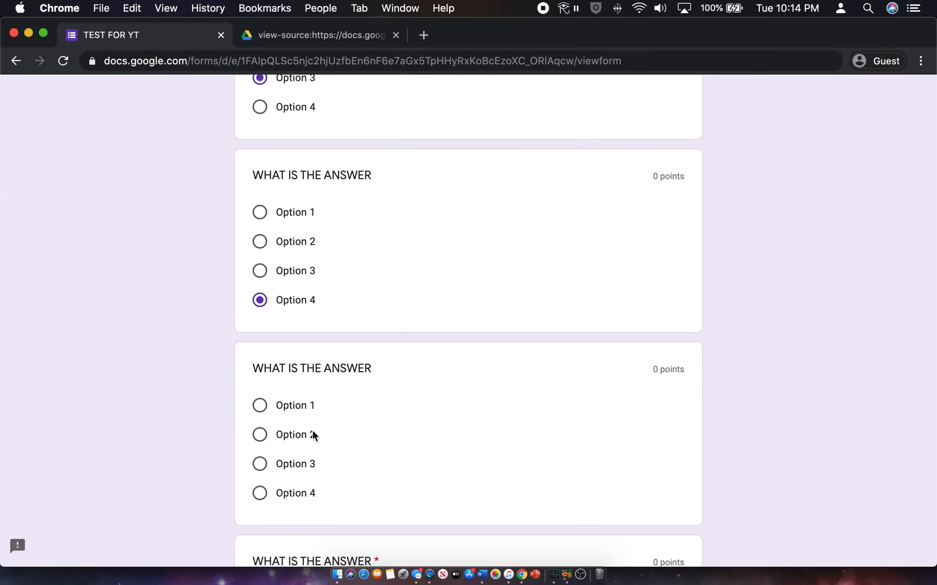
scroll("down", 3)
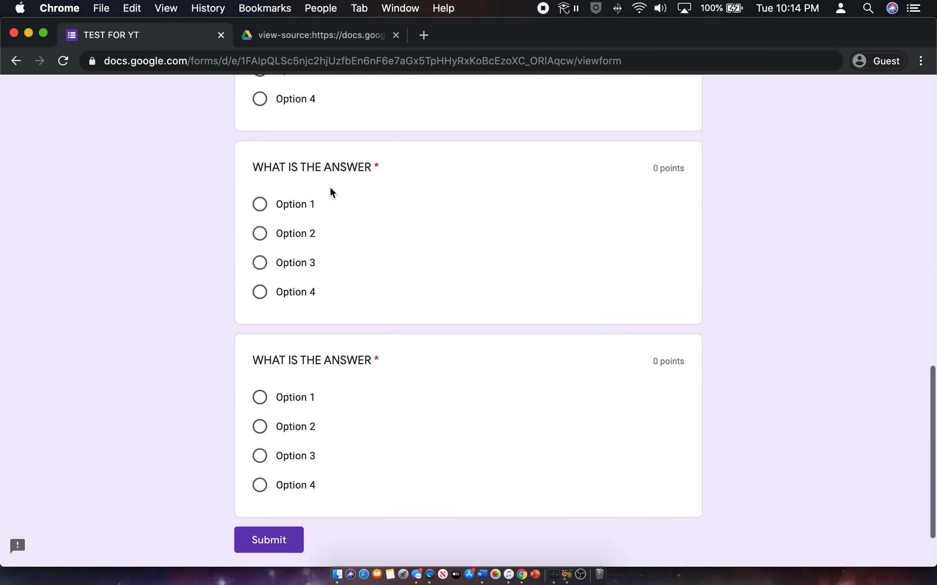
left_click(320, 35)
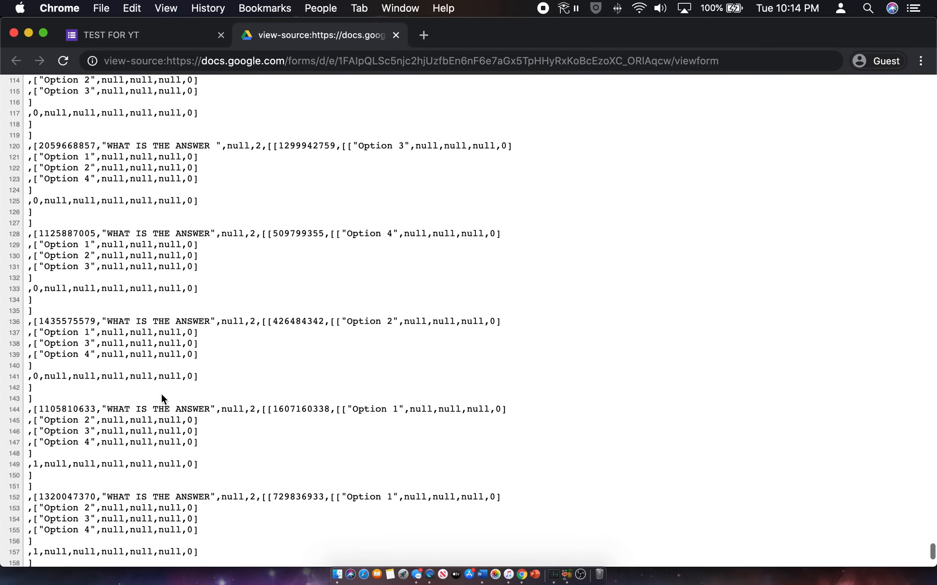
mouse_move(264, 226)
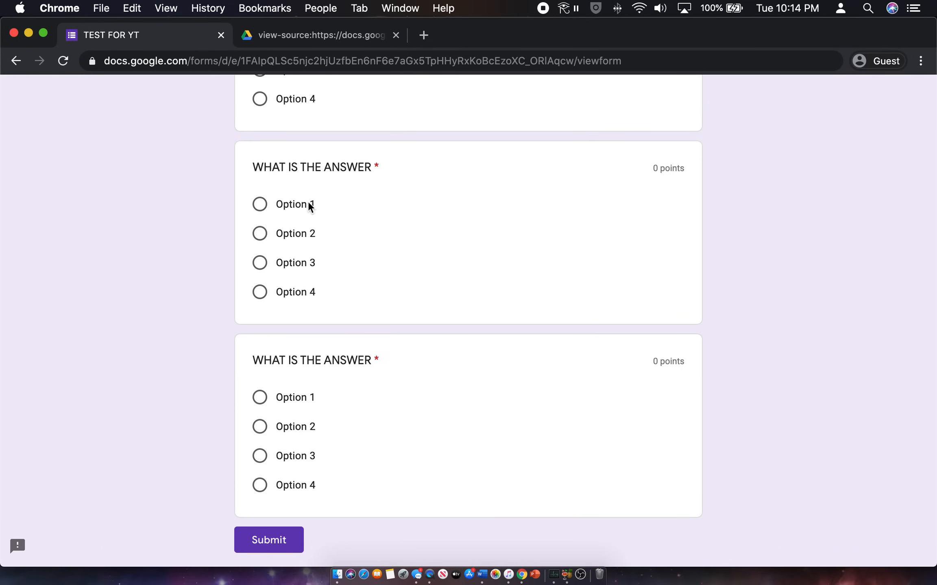
left_click(321, 35)
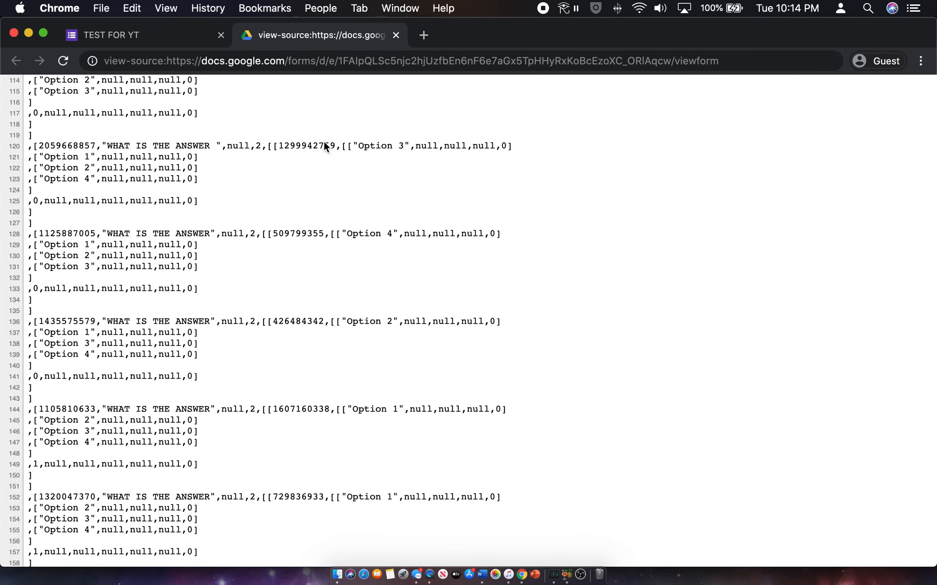
scroll("down", 3)
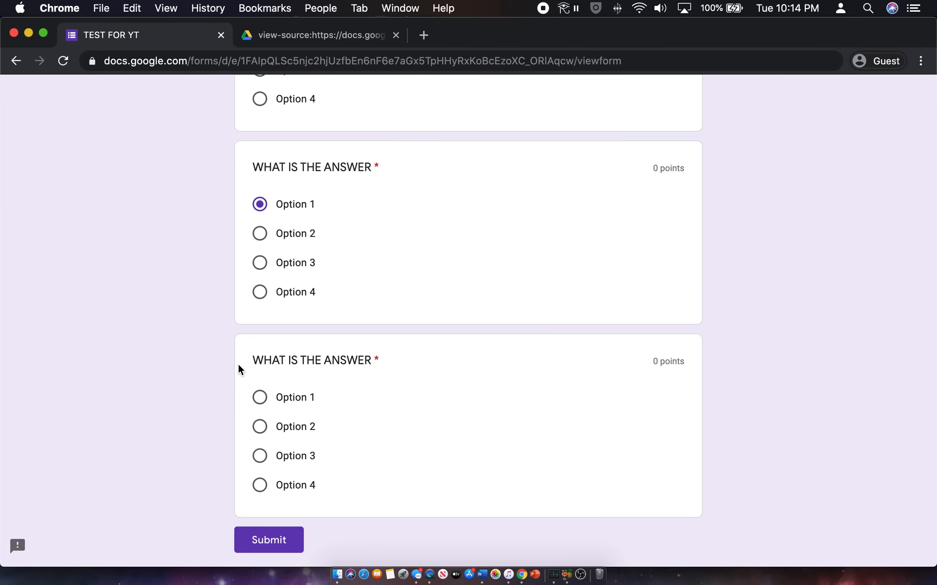
left_click(321, 35)
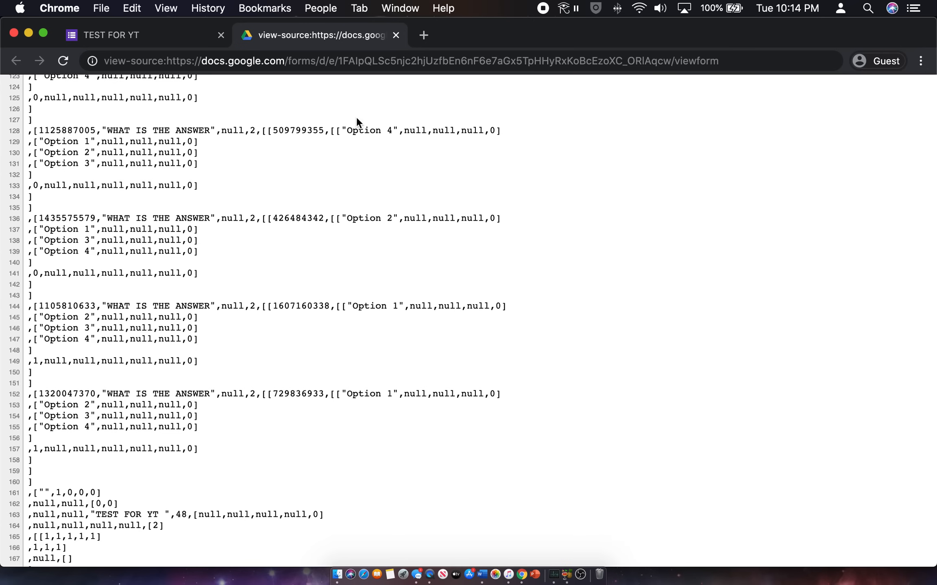
mouse_move(410, 206)
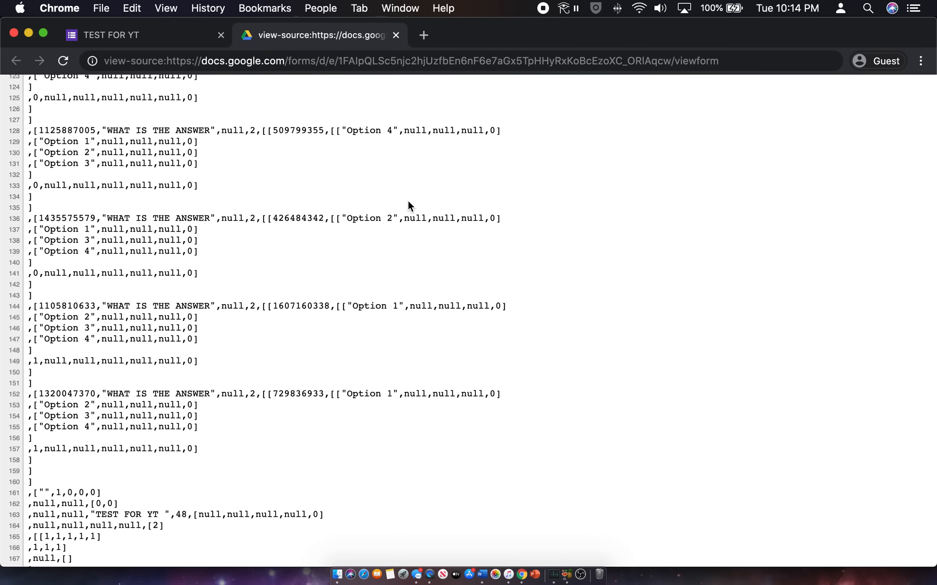
Confirm the last Option 4 answer, submit the quiz, and view the graded score
scroll("up", 3)
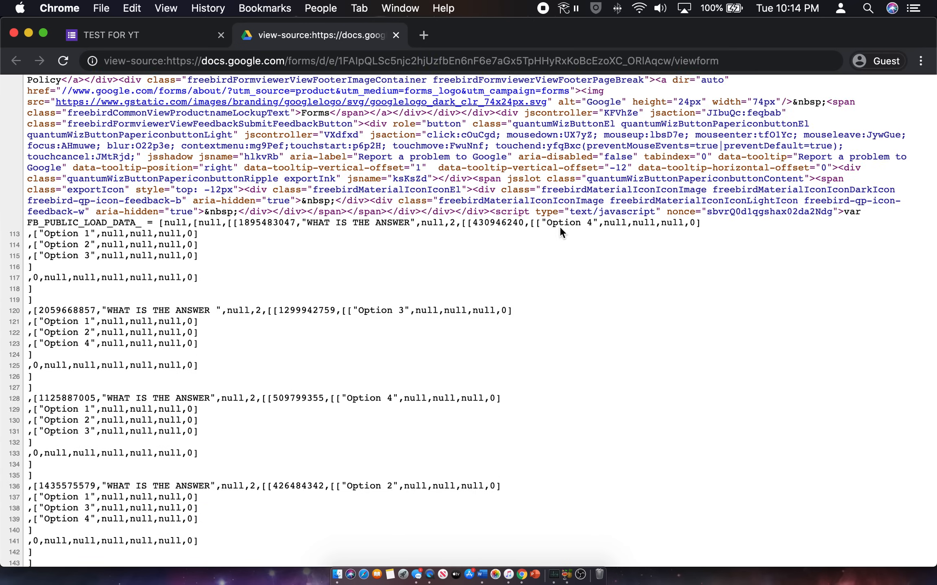
double_click(561, 223)
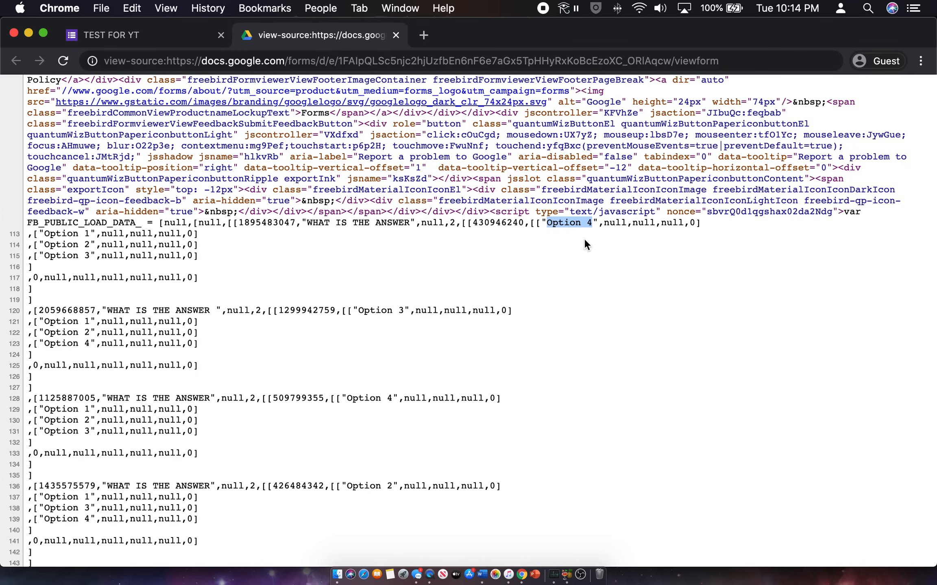
mouse_move(569, 235)
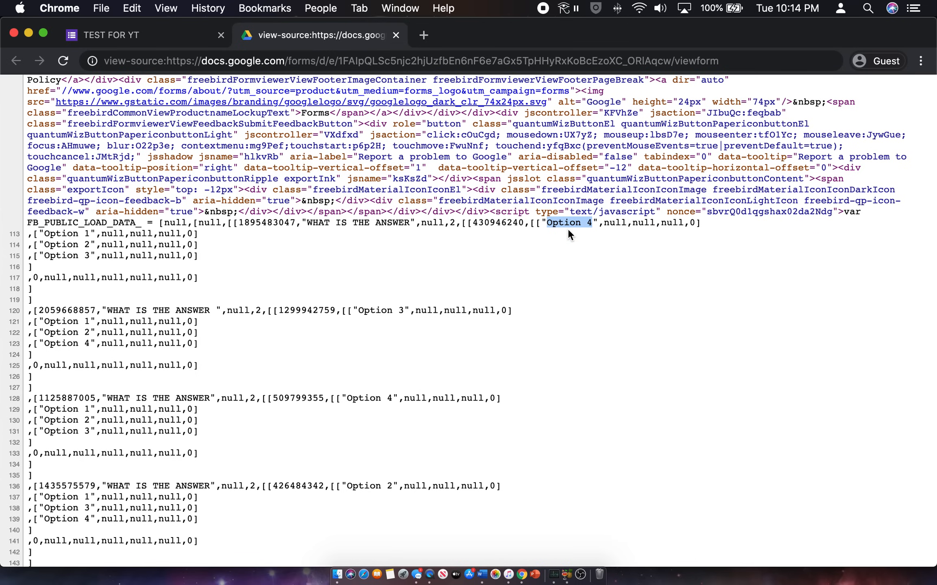
left_click(120, 35)
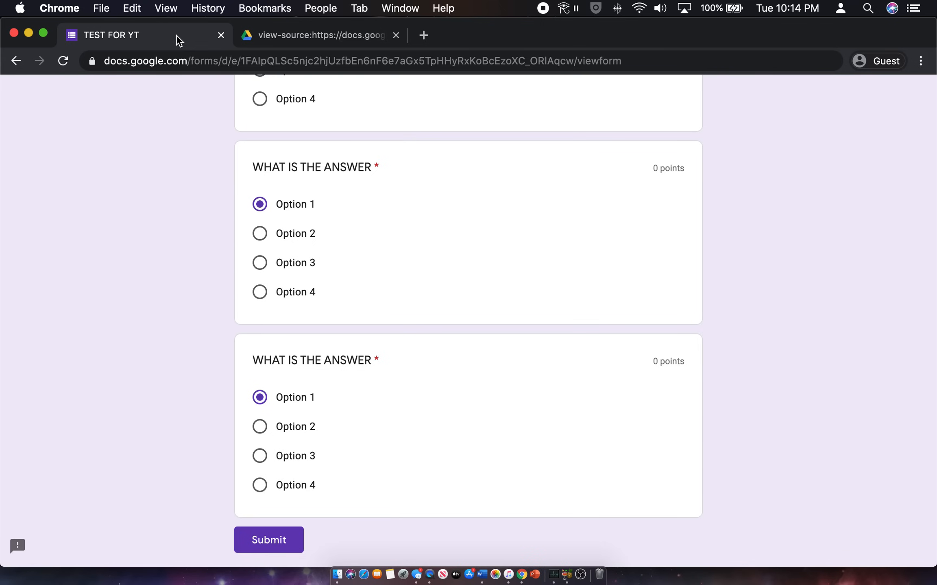
left_click(268, 540)
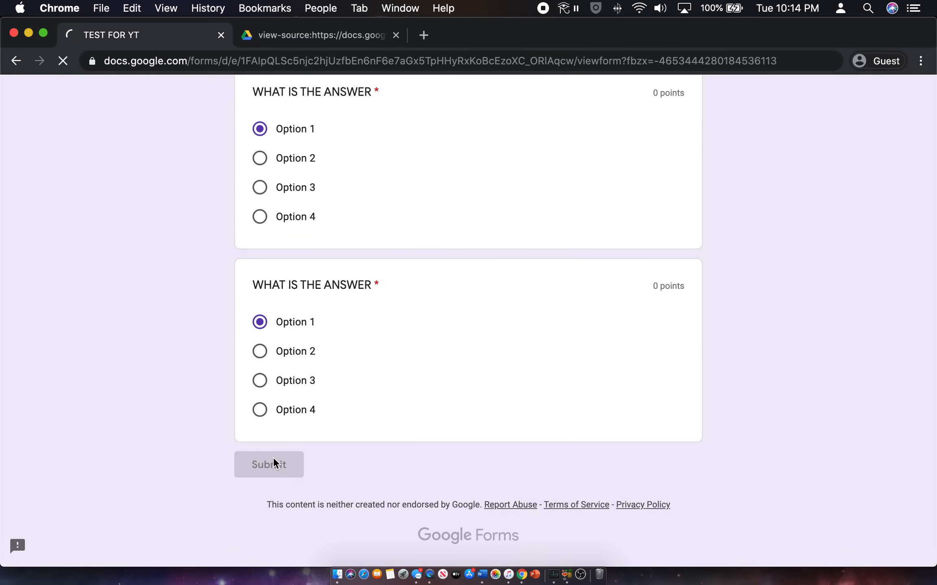
left_click(268, 465)
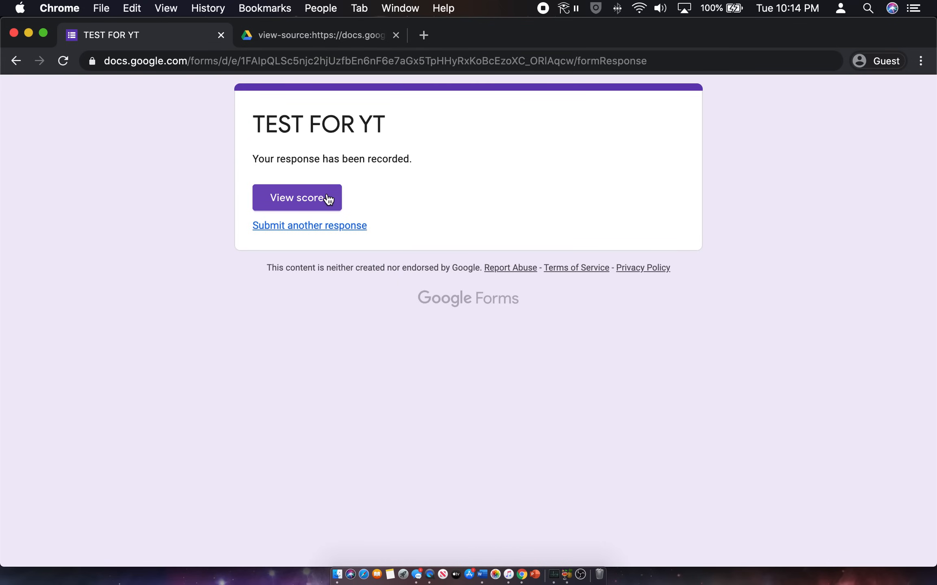
left_click(296, 197)
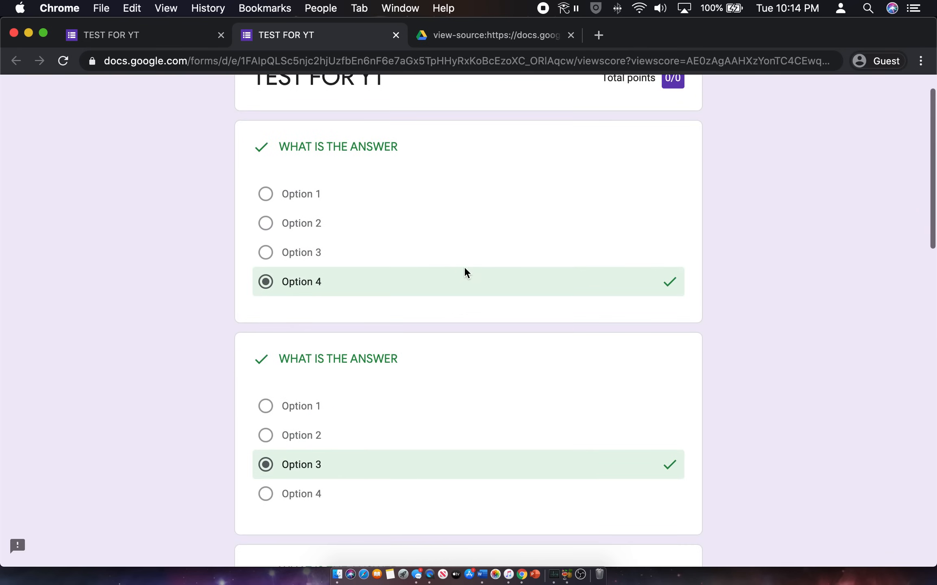
Scroll through the graded answers, noting one marked wrong with Option 3 correct, then go to the source
scroll("down", 3)
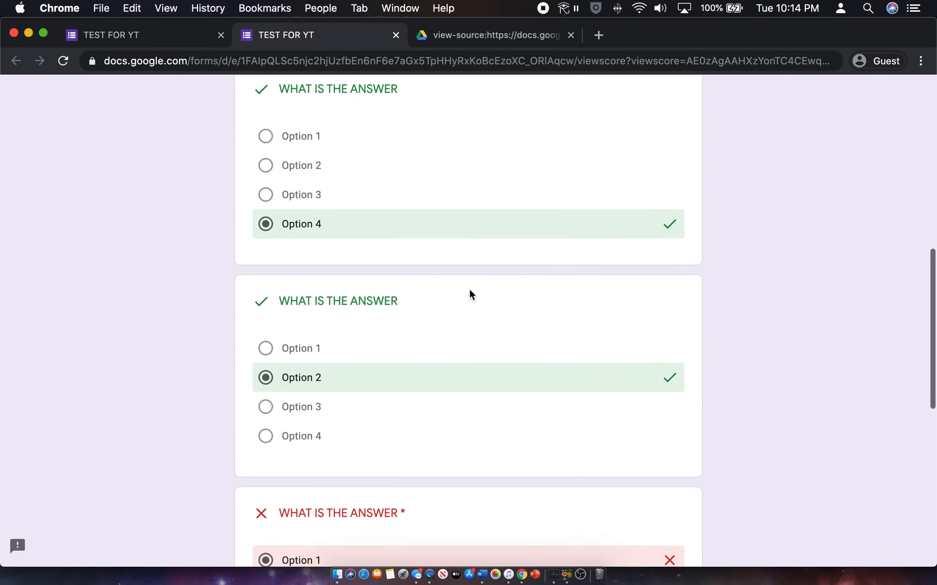
scroll("down", 3)
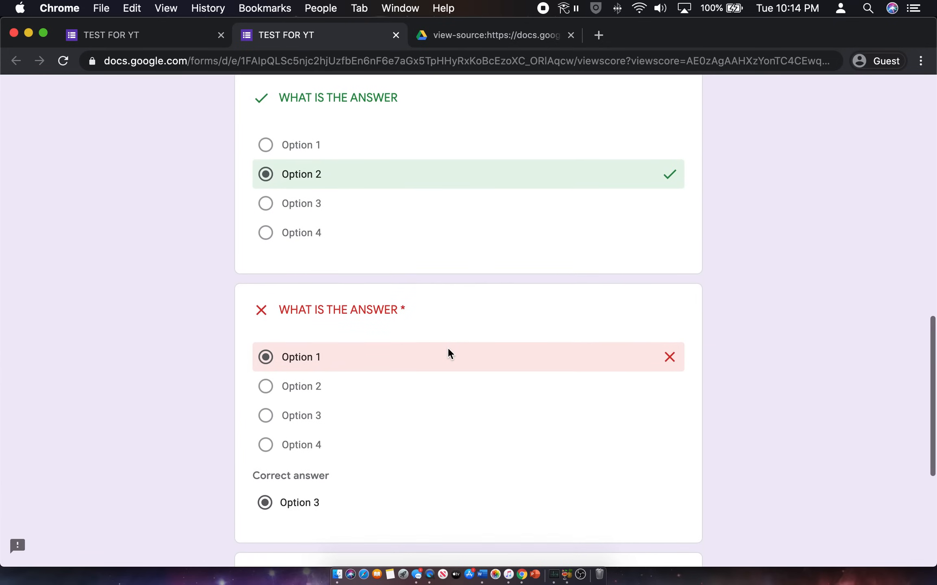
scroll("down", 3)
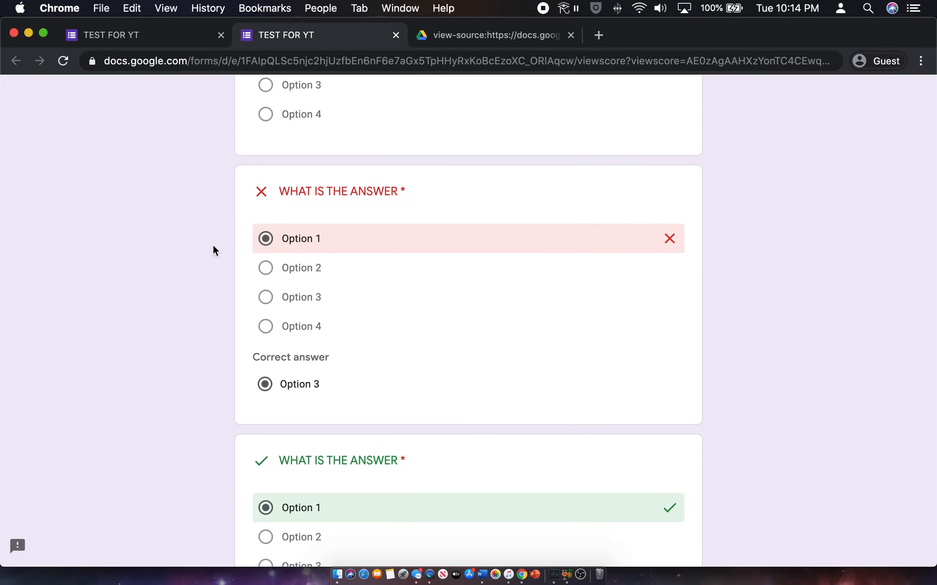
left_click(493, 35)
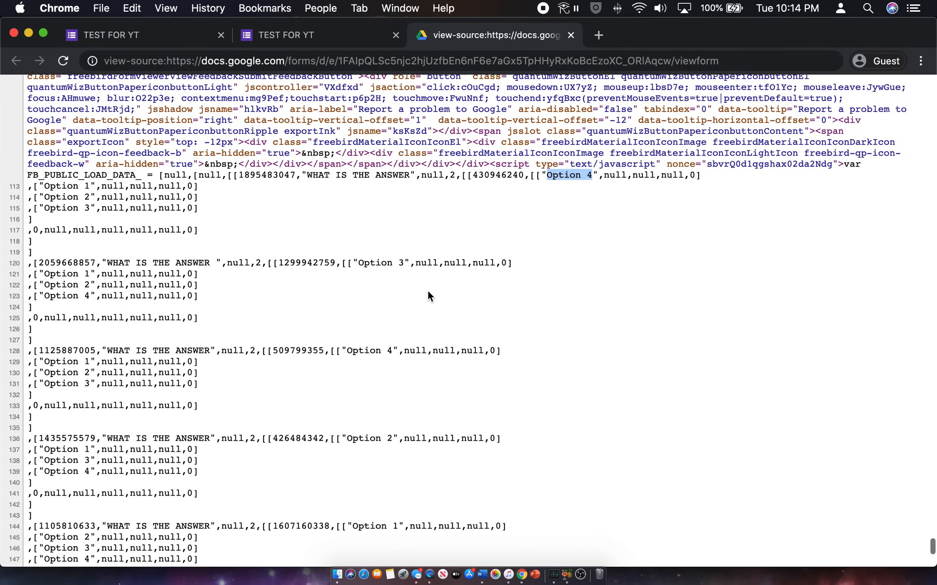
Compare the missed question's Option 1 source entry with its correct answer in the score view
scroll("down", 3)
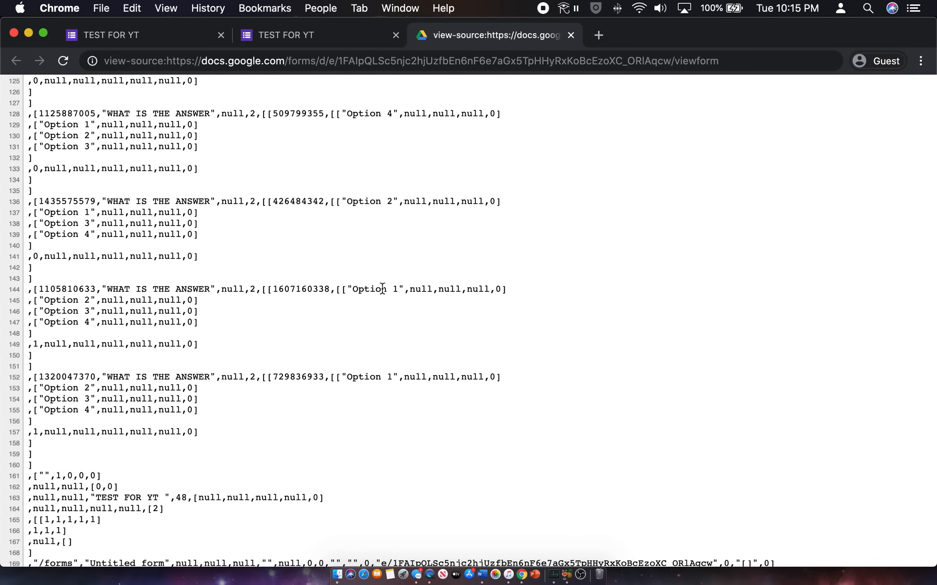
double_click(374, 289)
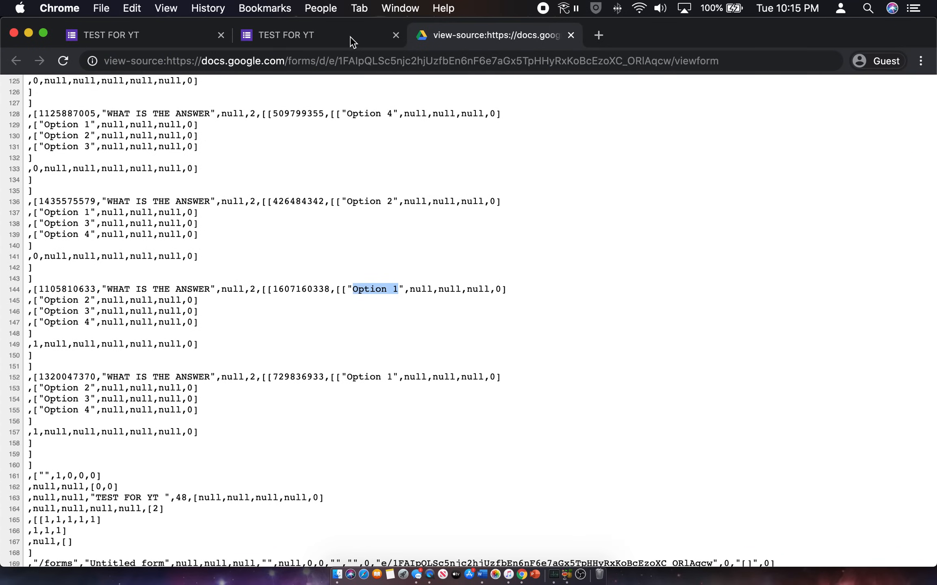
left_click(285, 35)
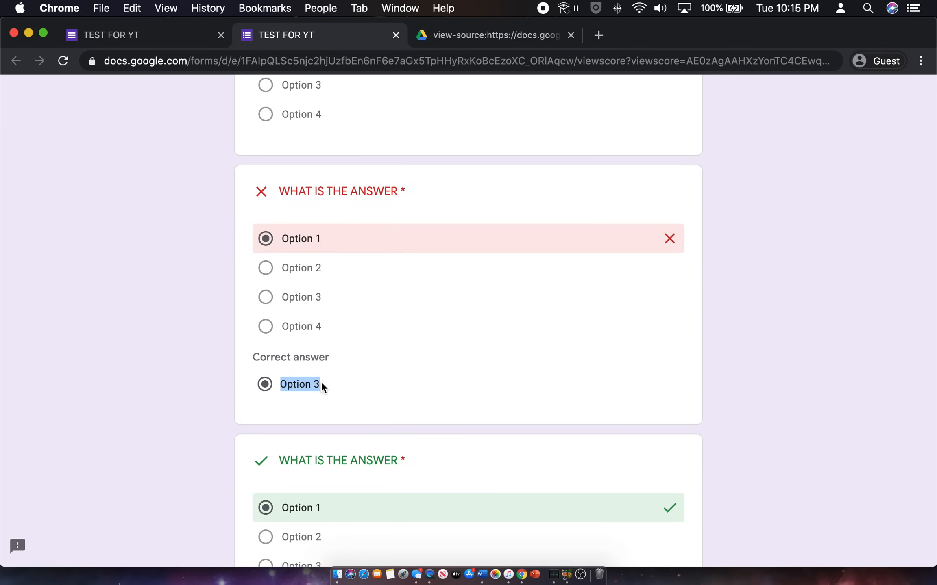
left_click(494, 35)
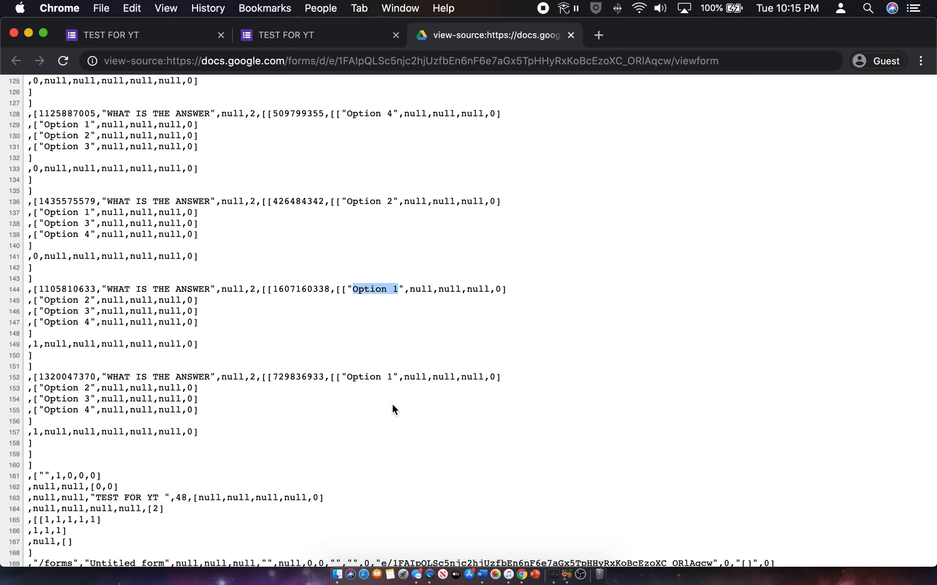
mouse_move(526, 328)
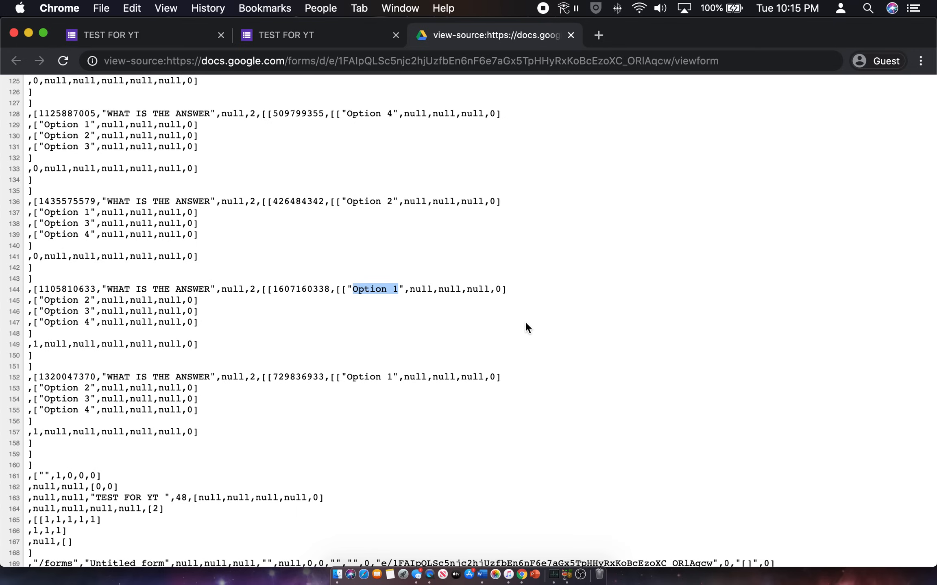
mouse_move(337, 94)
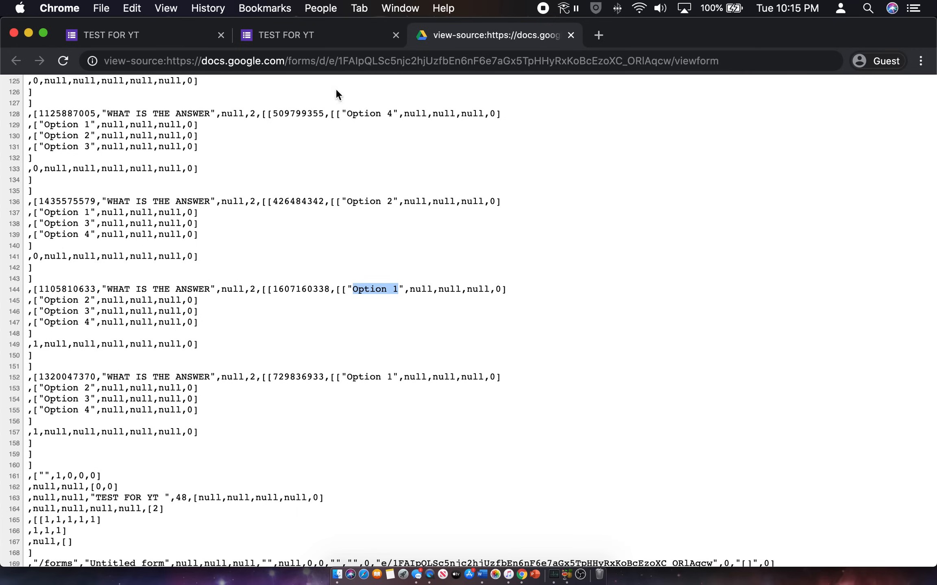
Return to the score view and scroll back to the top showing 'TEST FOR YT' results
left_click(285, 35)
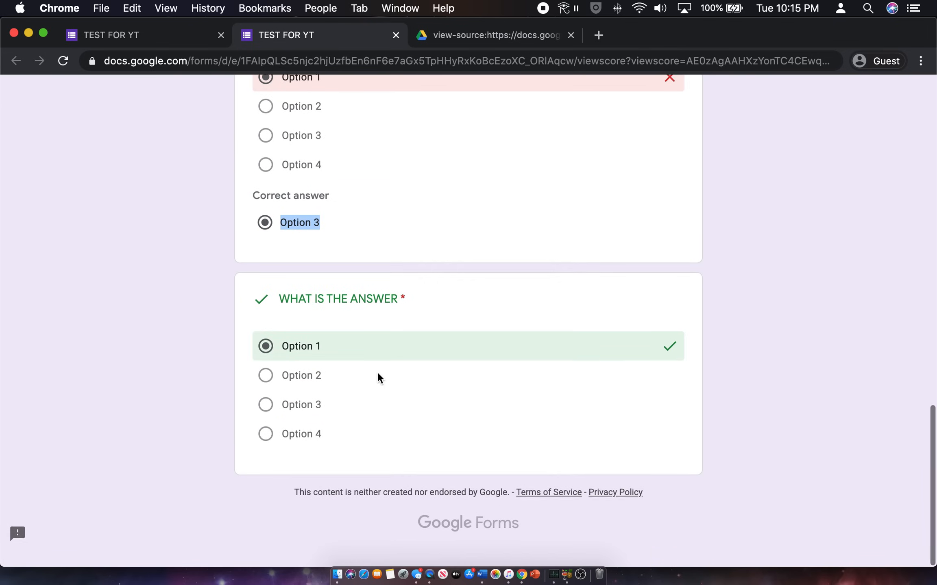
scroll("down", 3)
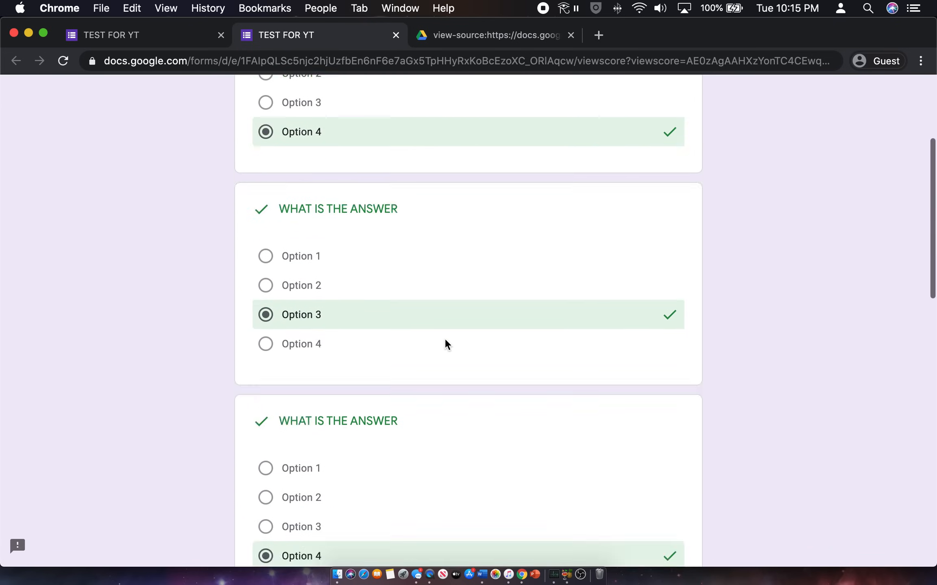
scroll("up", 3)
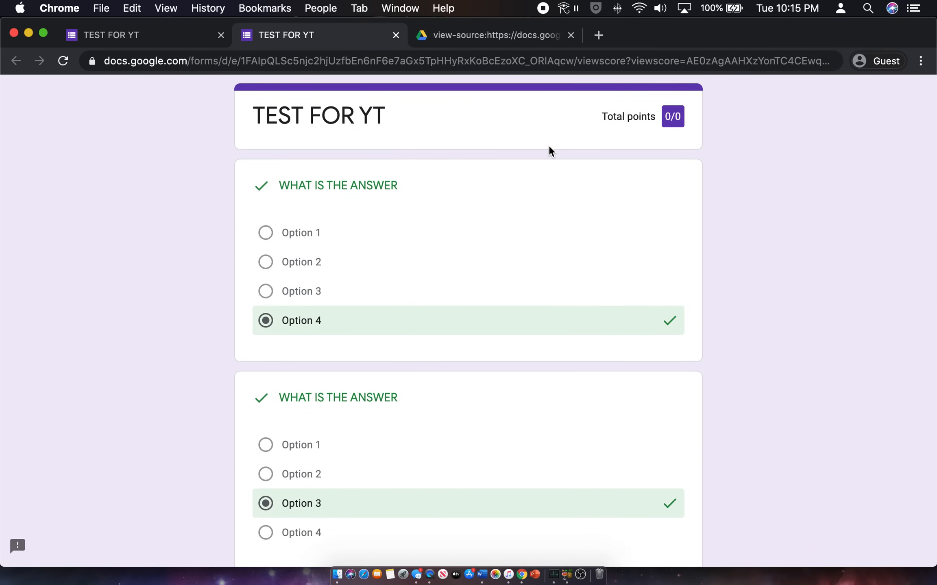